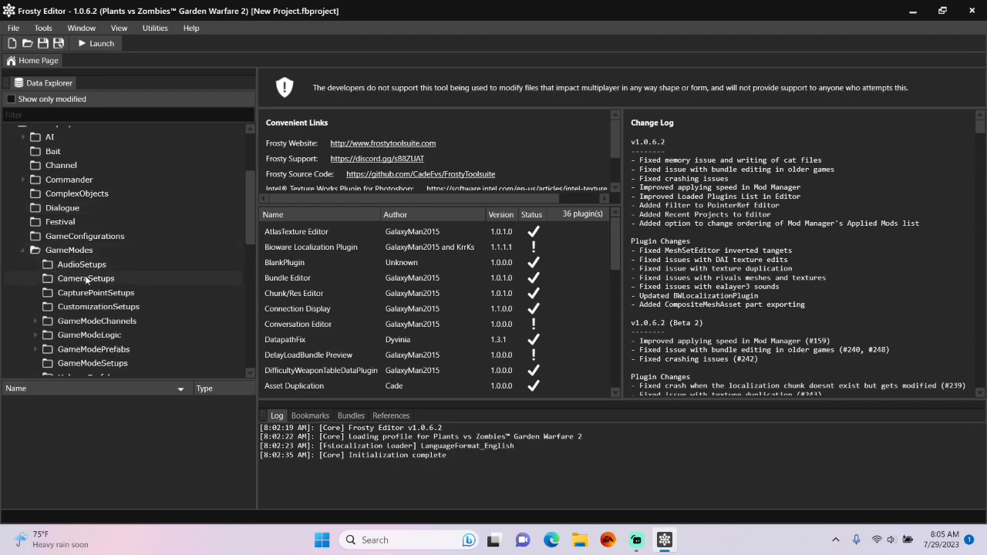
- Open the GameModeSetup_HUB blueprint from GameModes > GameModeSetups in Data Explorer
{"action": "scroll", "scroll_direction": "down", "scroll_amount": 3}
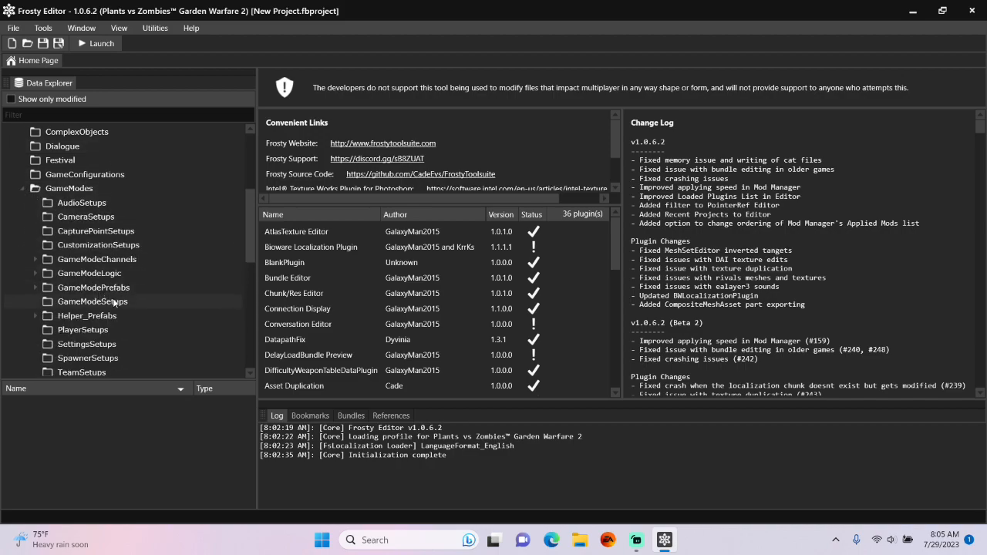
{"action": "left_click", "coordinate": [93, 301]}
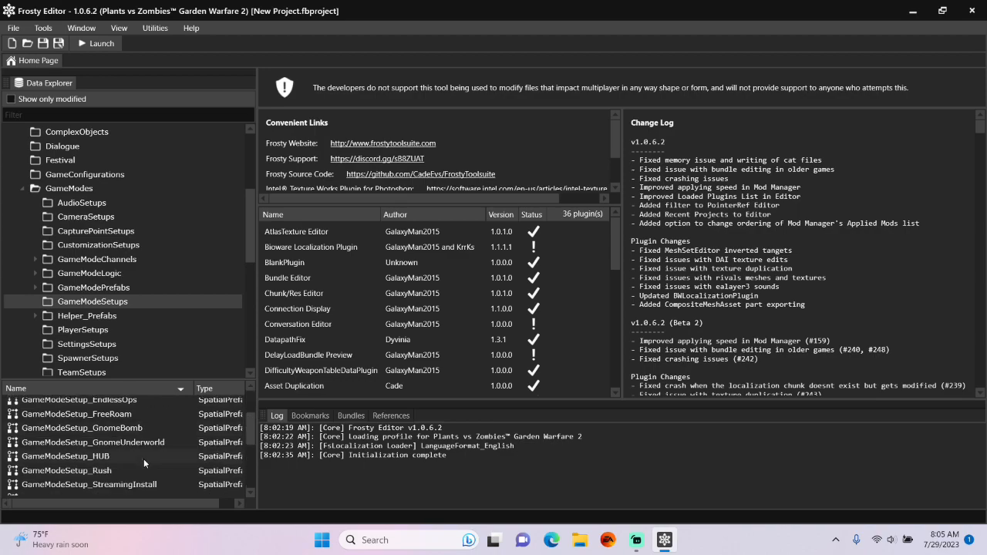
{"action": "double_click", "coordinate": [66, 456]}
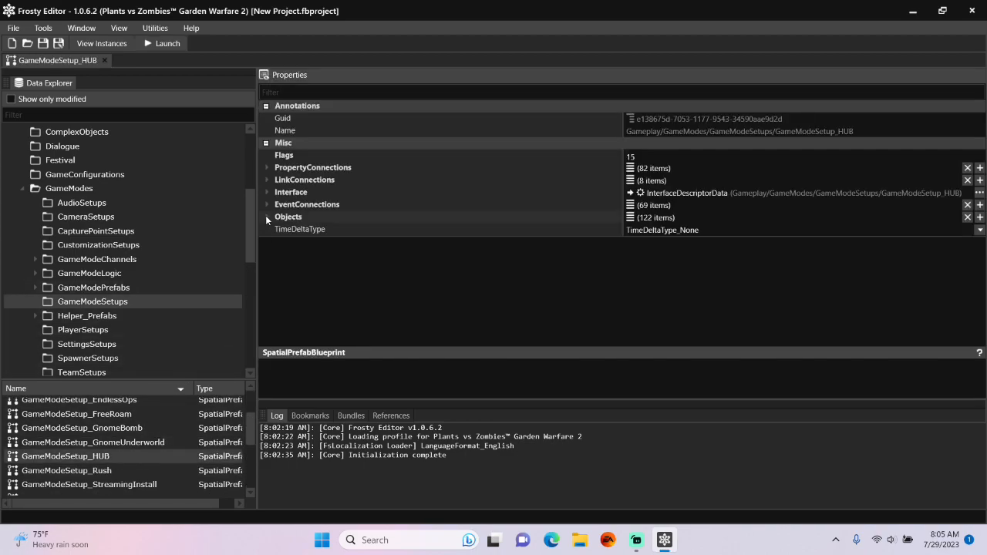
- Expand the blueprint's Objects (122 items) list to browse its KillSwitch entries
{"action": "left_click", "coordinate": [265, 216]}
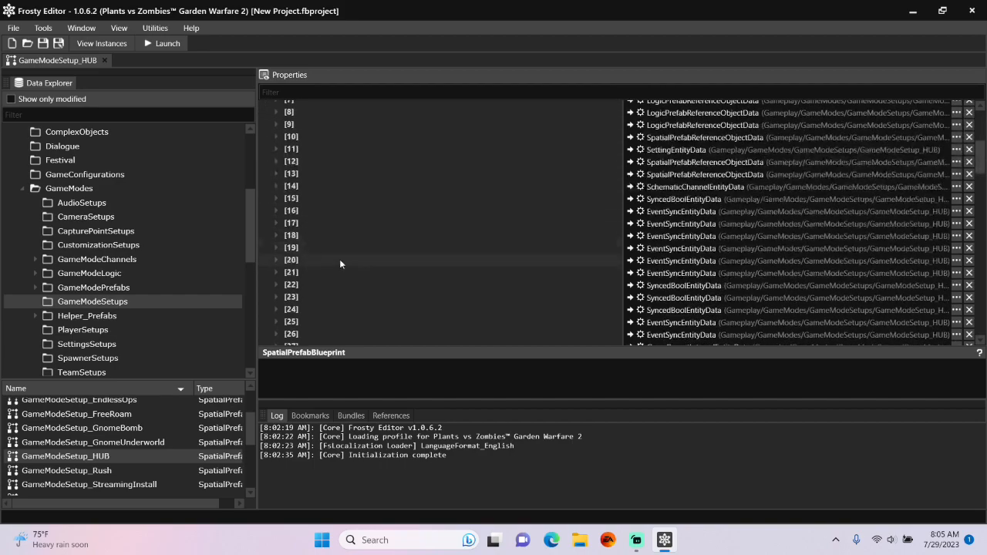
{"action": "scroll", "scroll_direction": "down", "scroll_amount": 3}
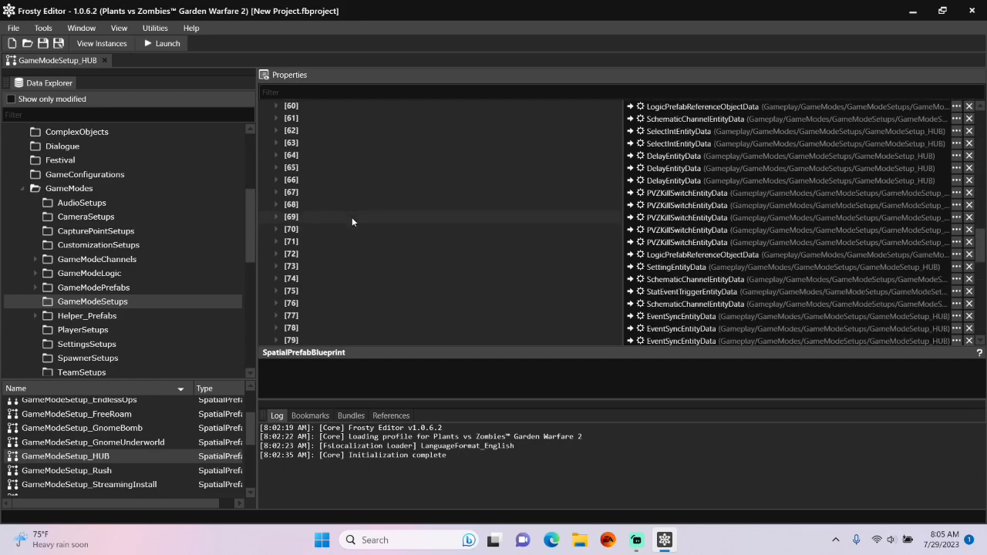
{"action": "left_click", "coordinate": [276, 228]}
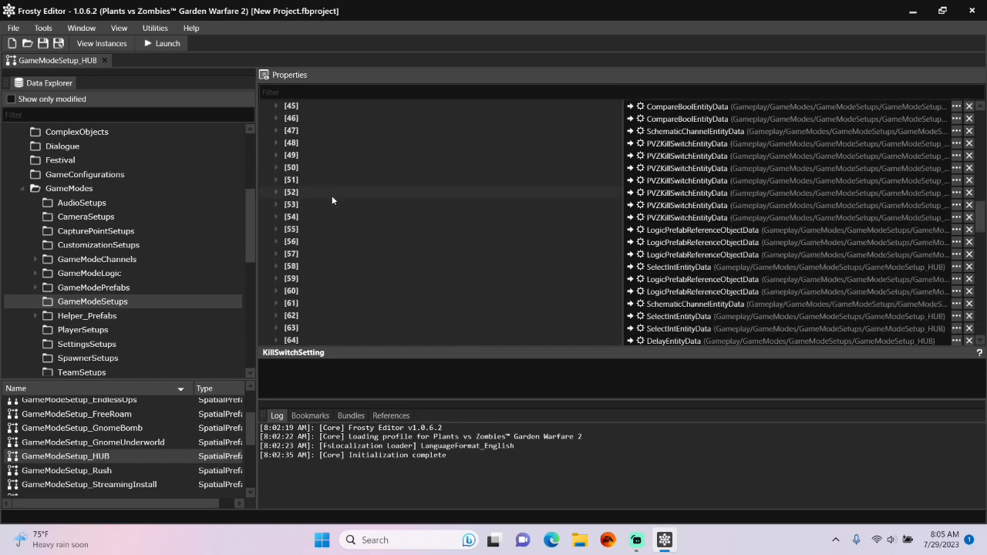
- Set object 70's KillSwitchSetting to PVZServerGame.KillSwitches.BlackMarketGnomeLicense
{"action": "left_click", "coordinate": [276, 154]}
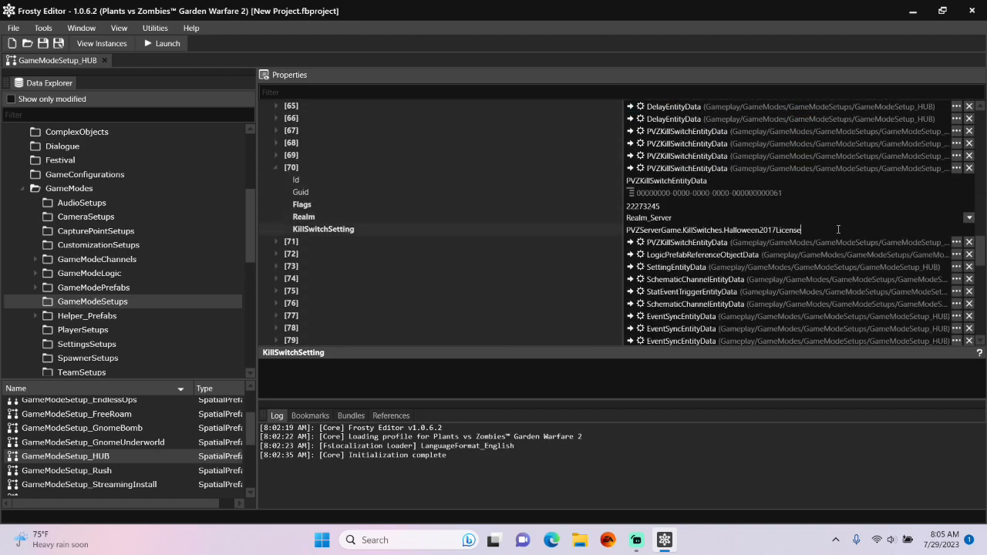
{"action": "type", "text": "PVZServerGame.KillSwitches.BlackMarketGnomeLicense"}
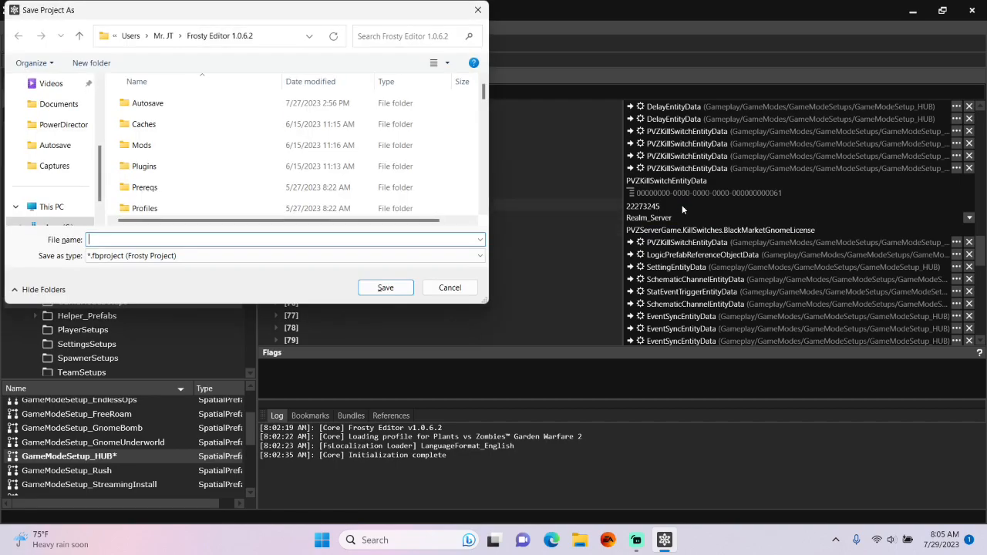
- Save the project as Halloween.fbproject
{"action": "type", "text": "Halloween"}
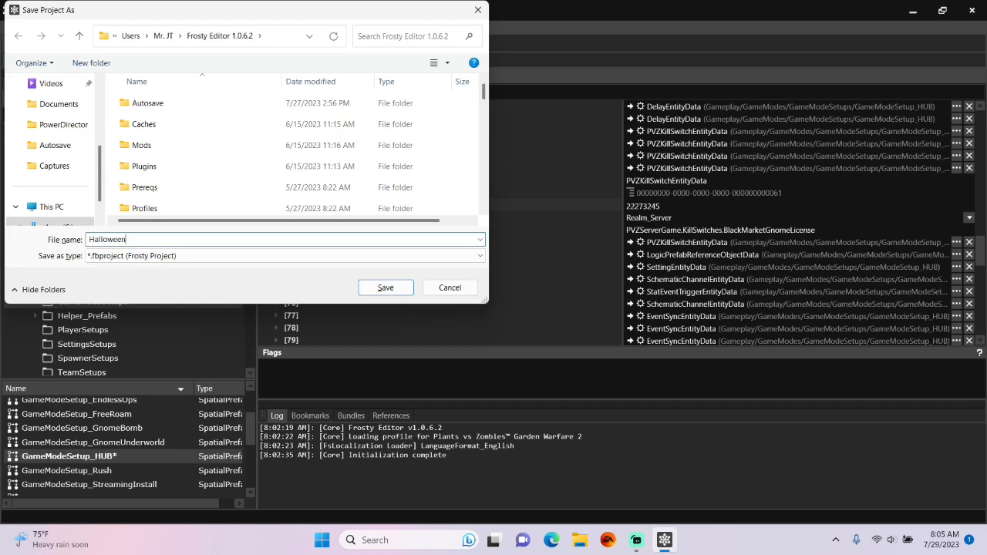
{"action": "left_click", "coordinate": [385, 286]}
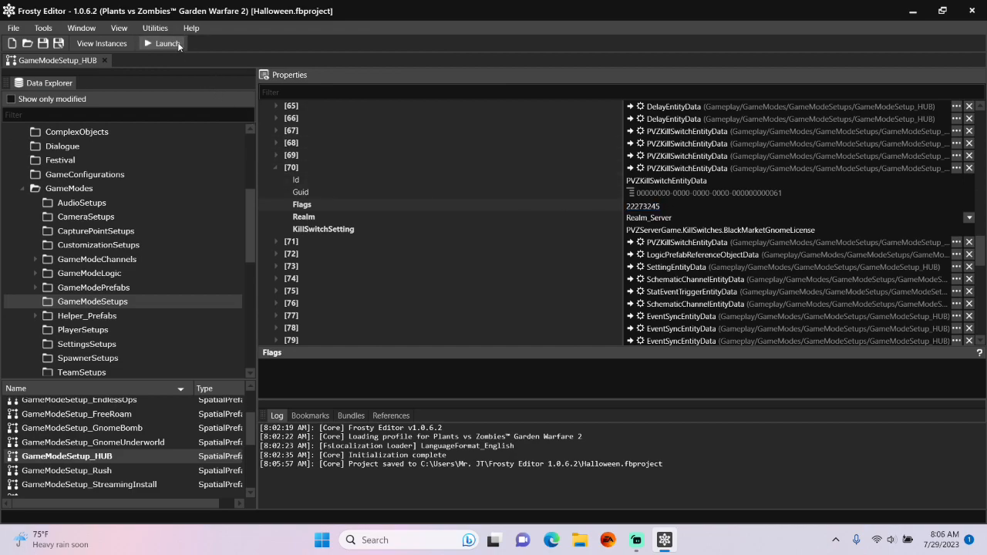
- Launch Garden Warfare 2 with the Halloween project's changes applied
{"action": "left_click", "coordinate": [163, 43]}
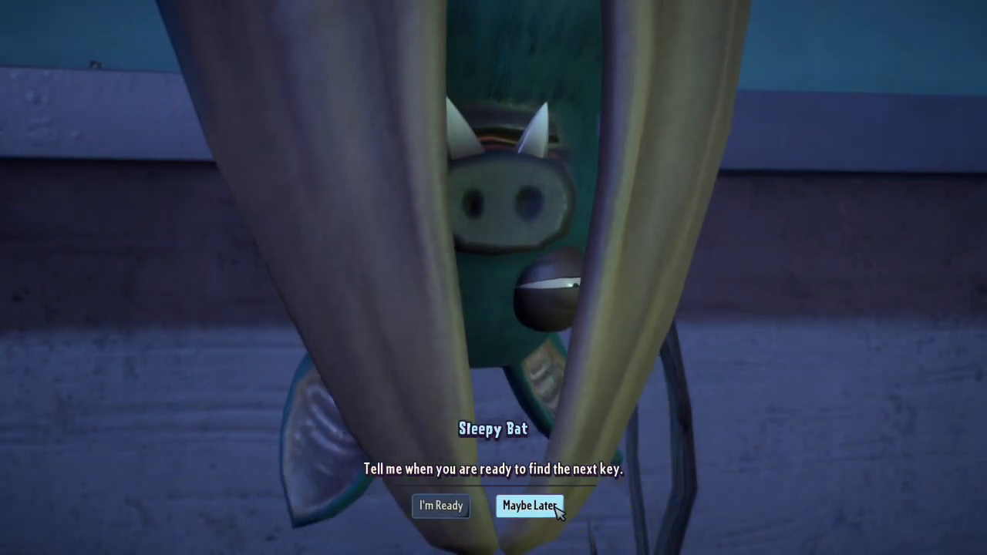
- Choose Maybe Later on Sleepy Bat's key hunt to return to the night-time hub
{"action": "left_click", "coordinate": [534, 506]}
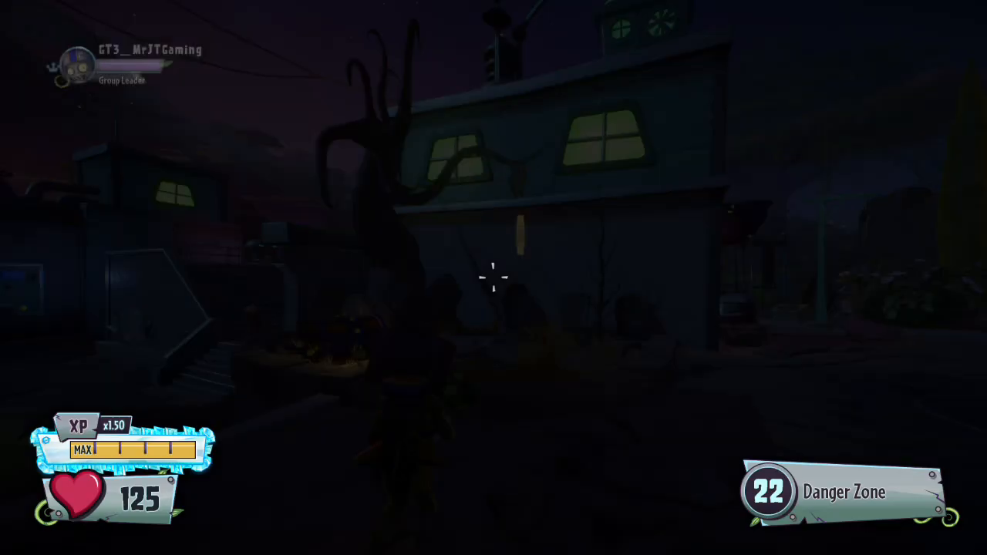